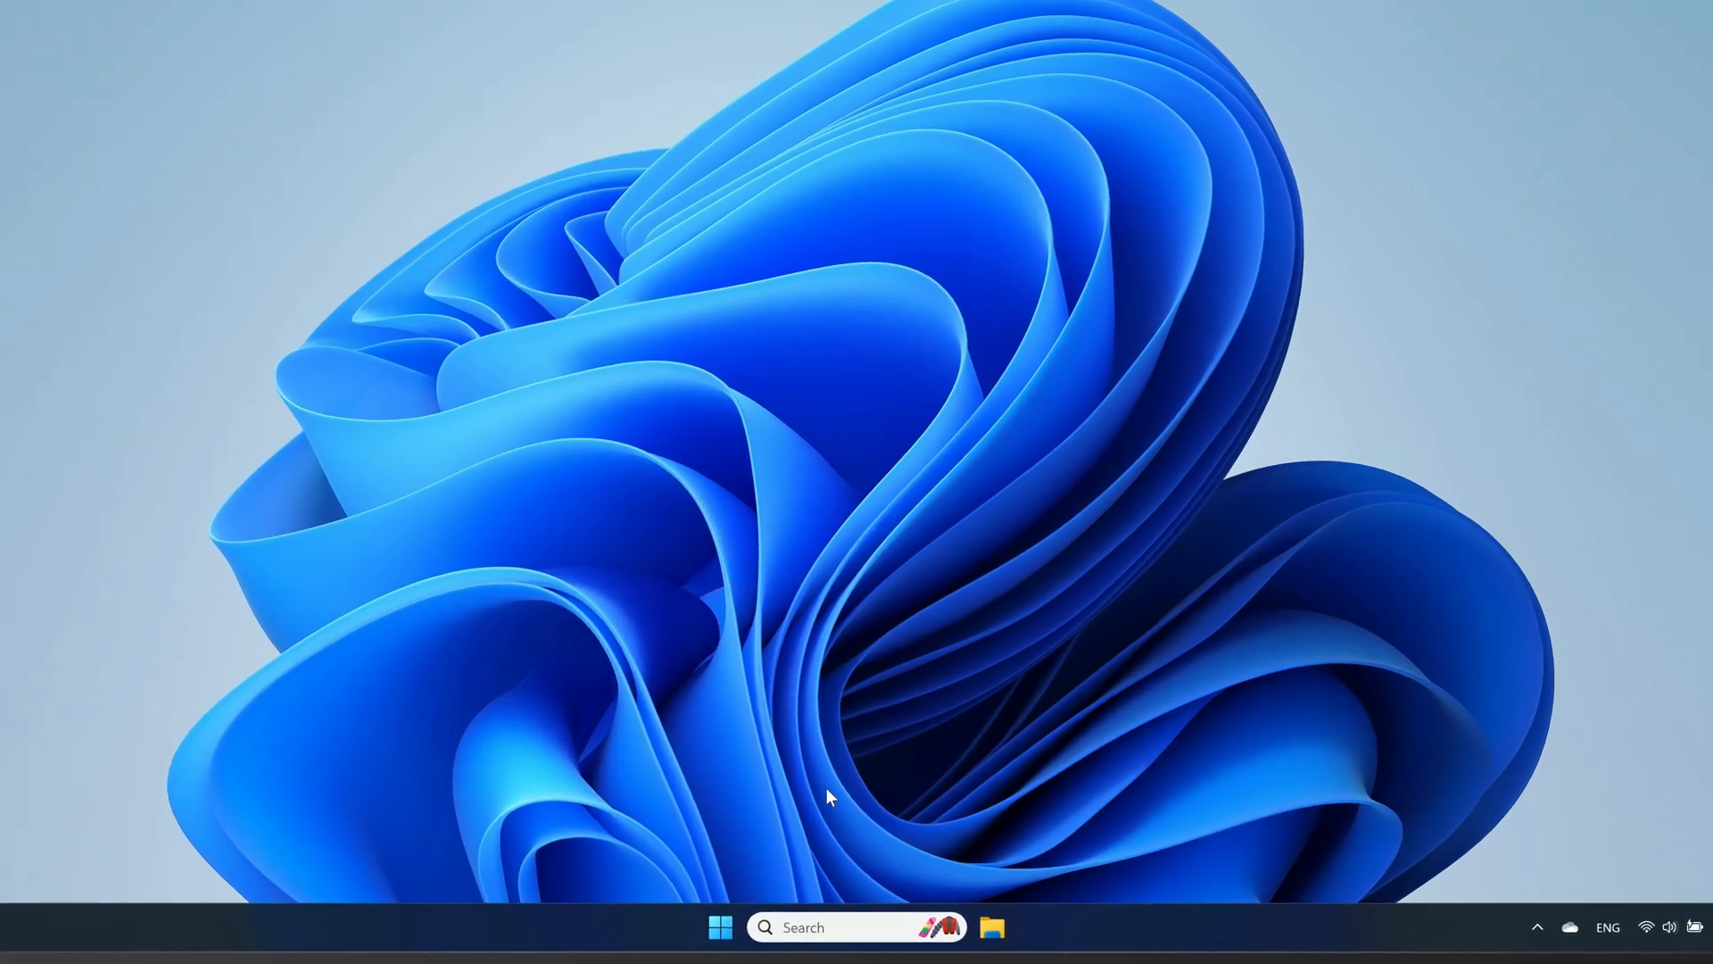
Search for "settings" from the taskbar and launch the Settings app
{"action": "left_click", "coordinate": [719, 927]}
{"action": "type", "text": "settings"}
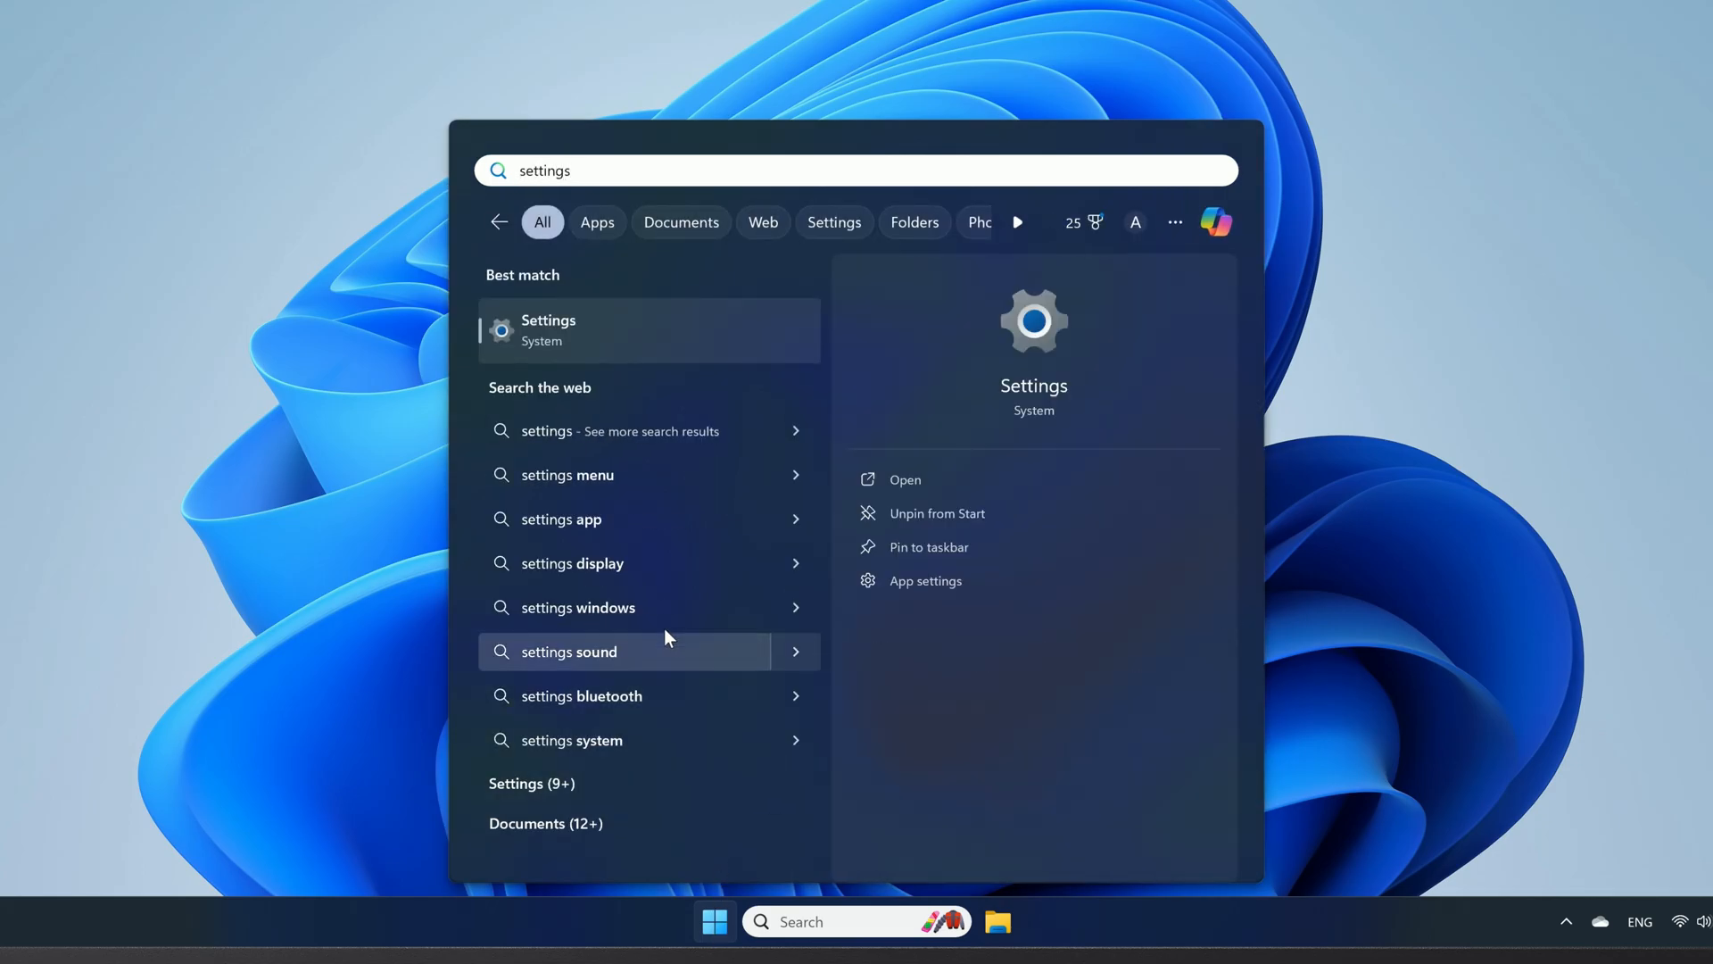
{"action": "left_click", "coordinate": [548, 328]}
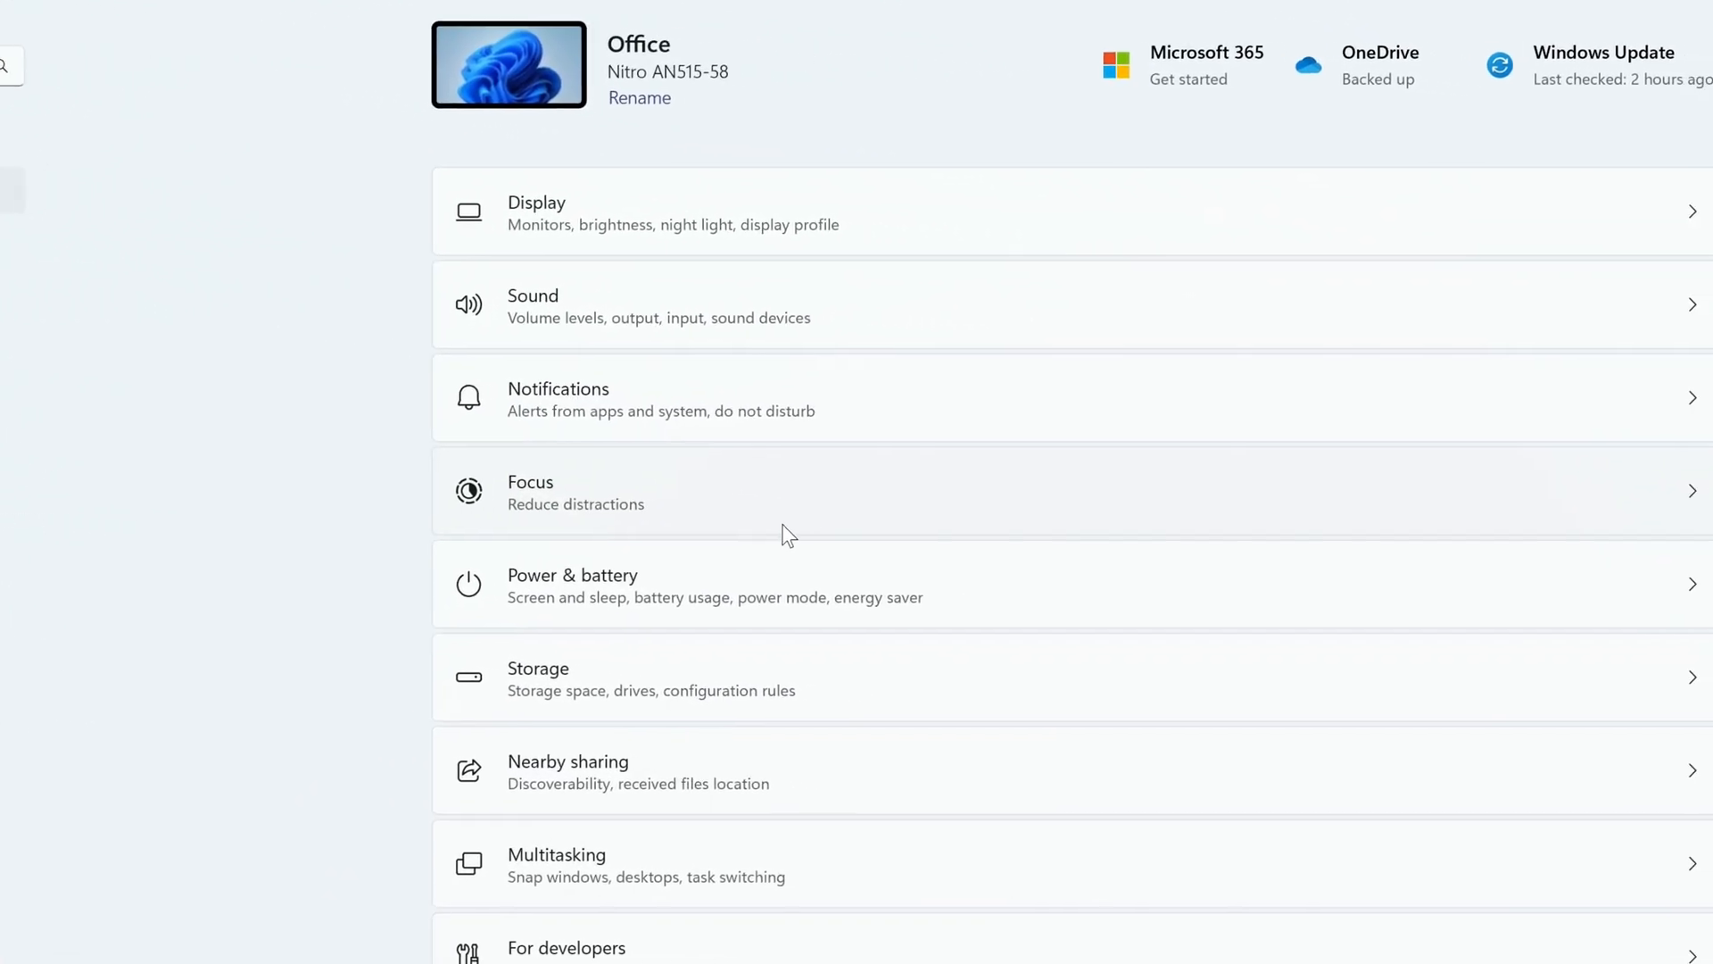
Go to the Power & battery page from System
{"action": "left_click", "coordinate": [571, 585]}
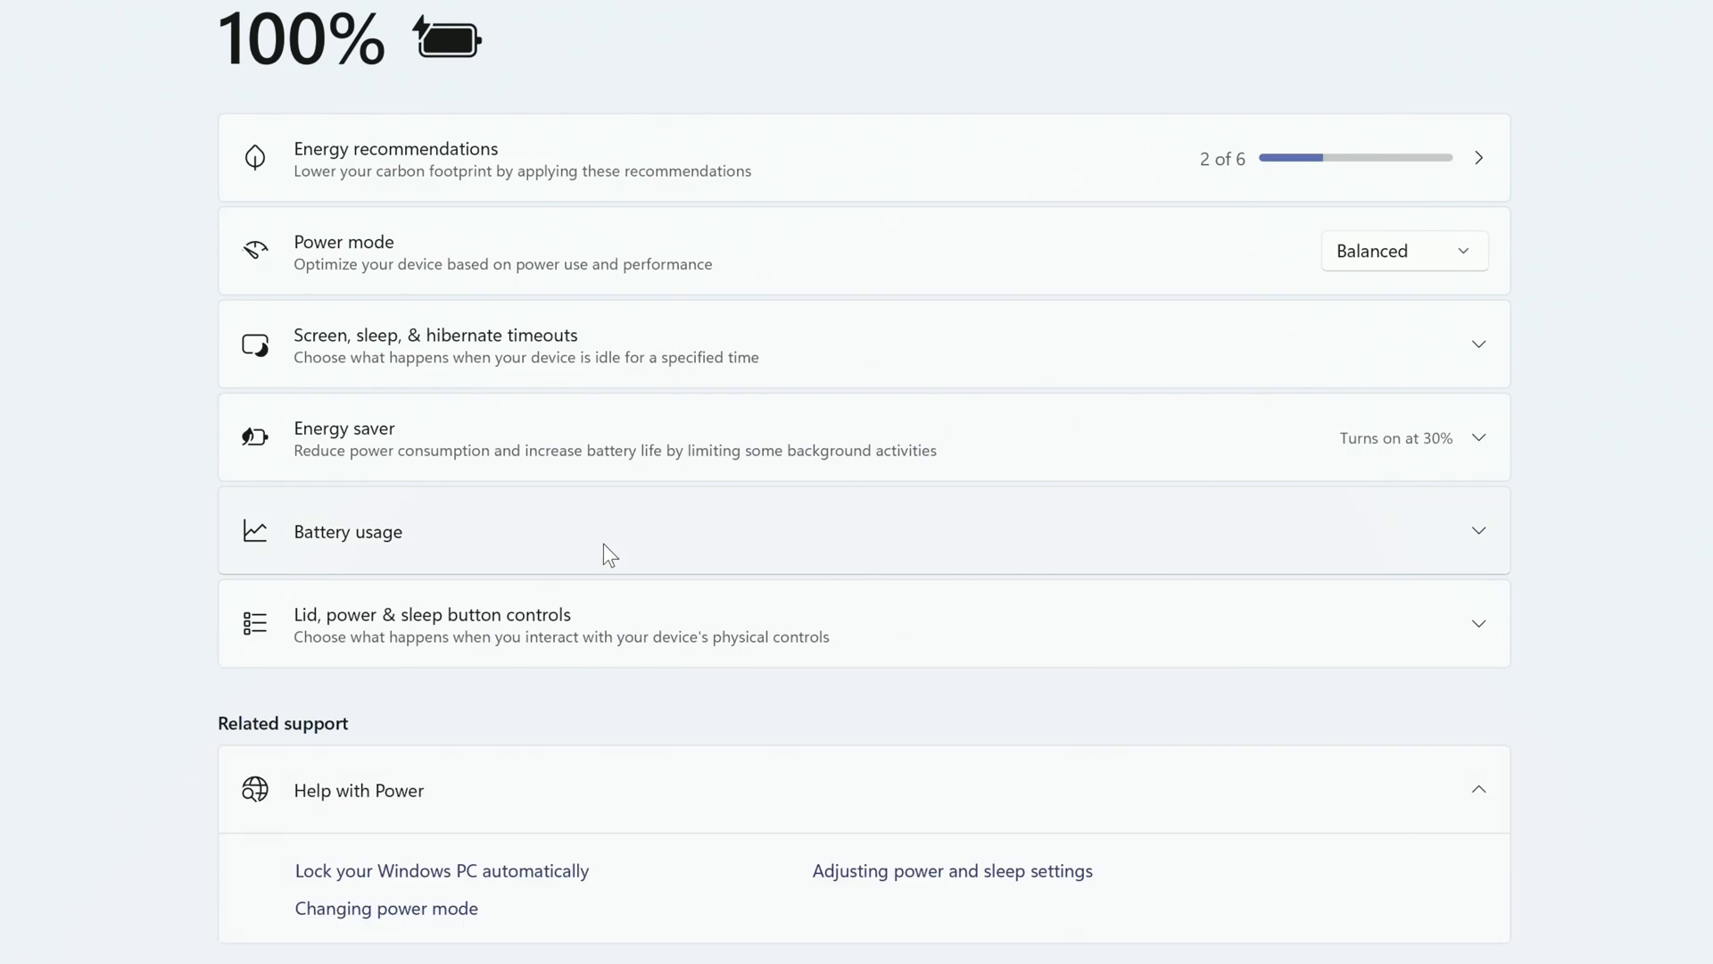
{"action": "mouse_move", "coordinate": [934, 457]}
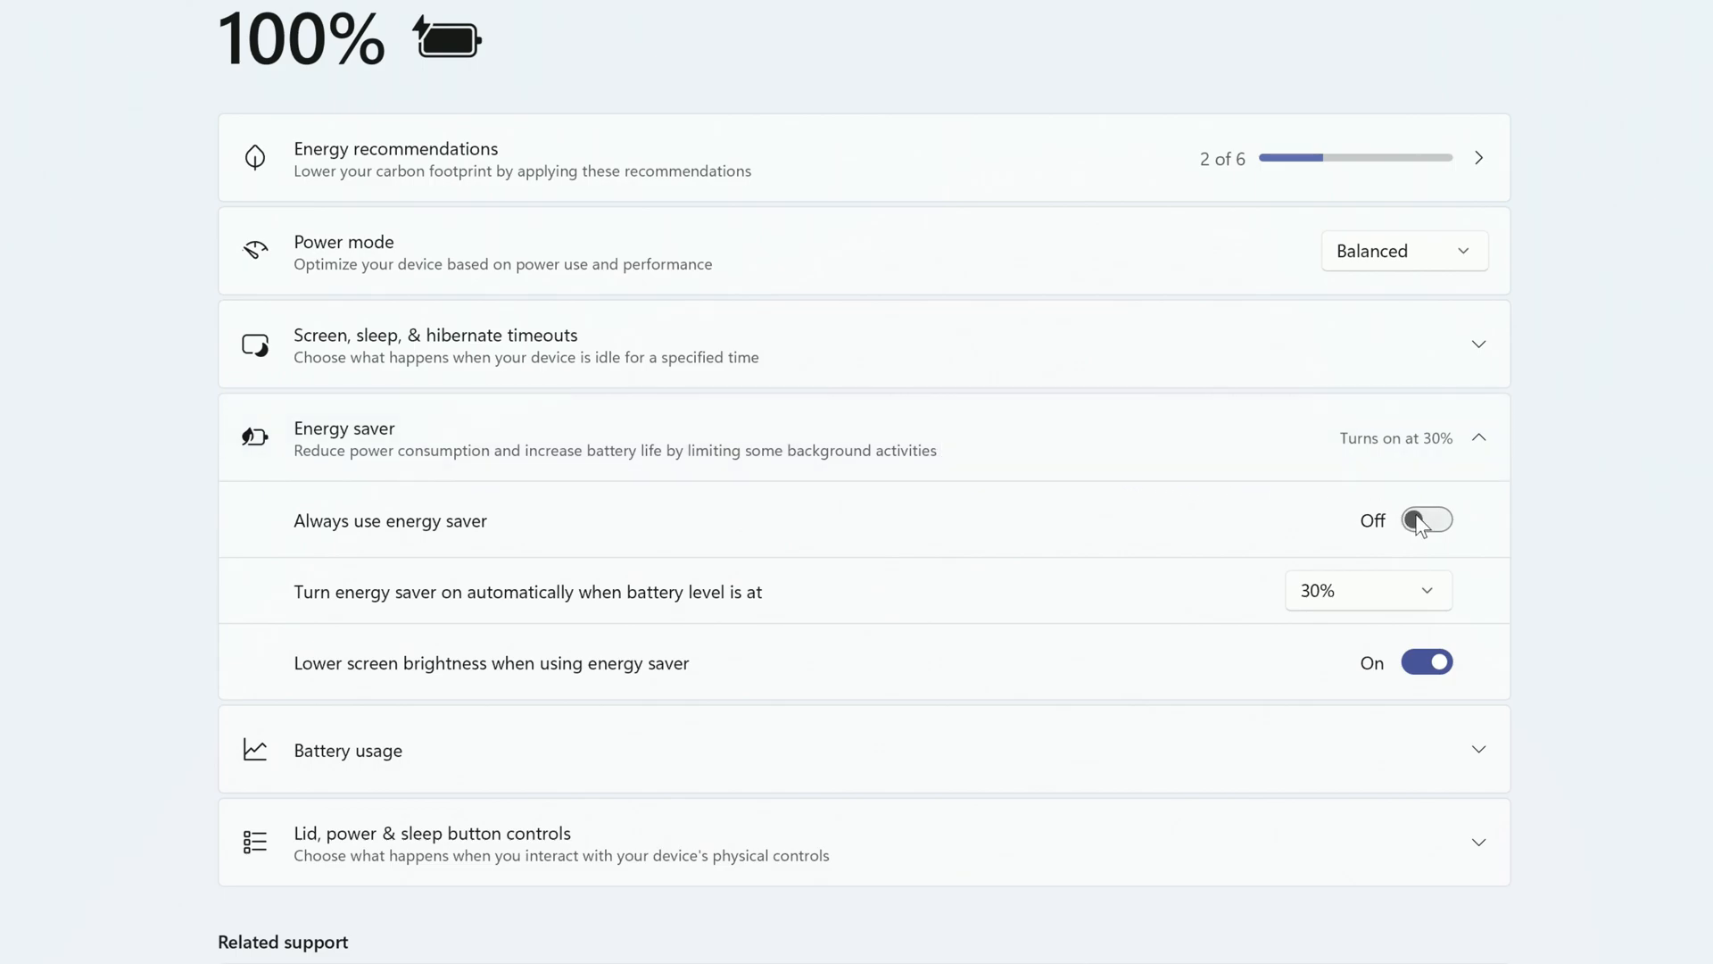
Toggle Always use energy saver on then off, and set the auto-on threshold to 20%
{"action": "left_click", "coordinate": [1428, 520]}
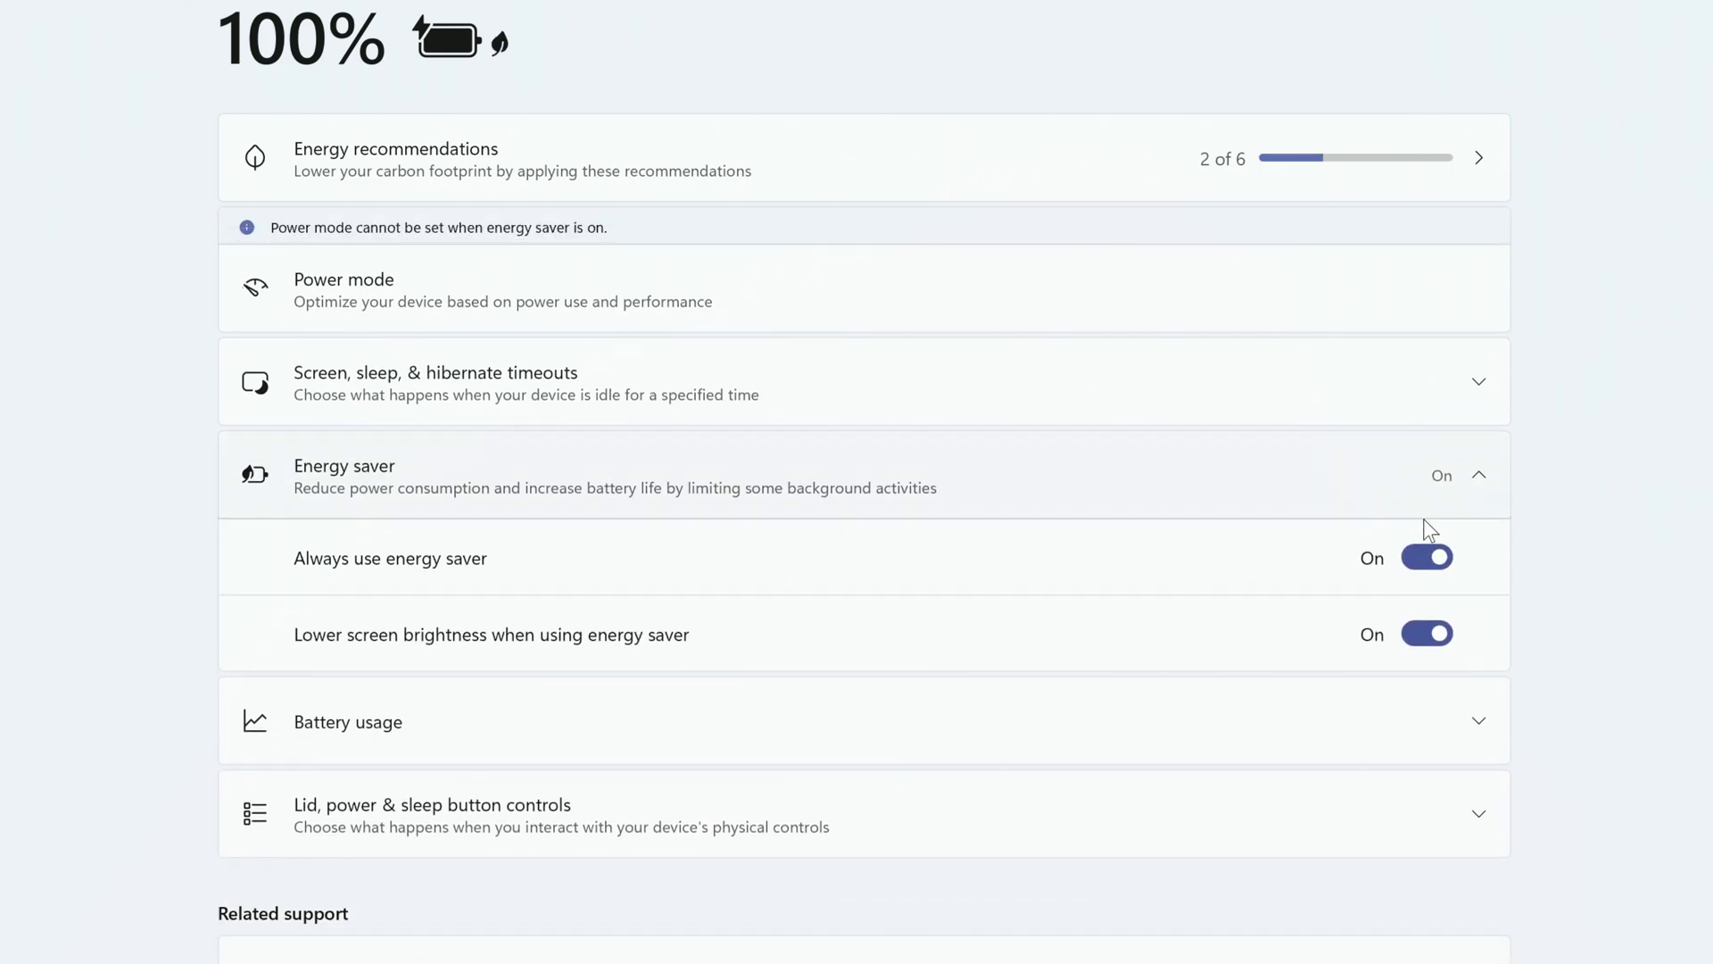
{"action": "left_click", "coordinate": [1428, 557]}
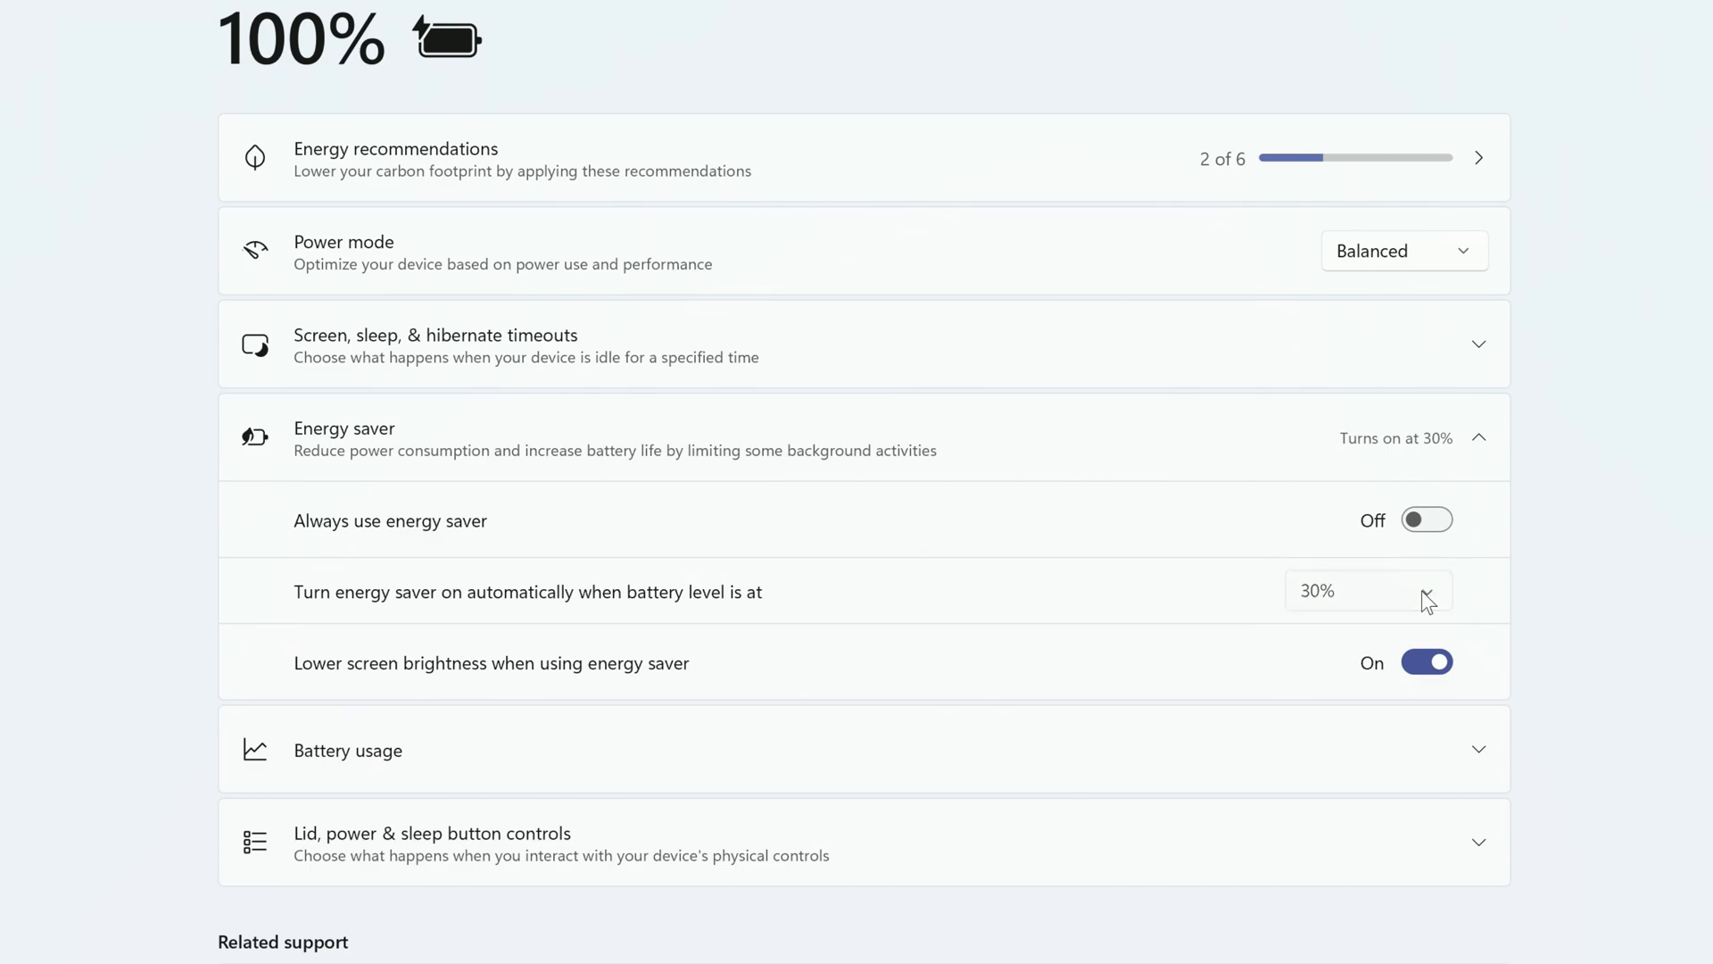
{"action": "left_click", "coordinate": [1369, 590]}
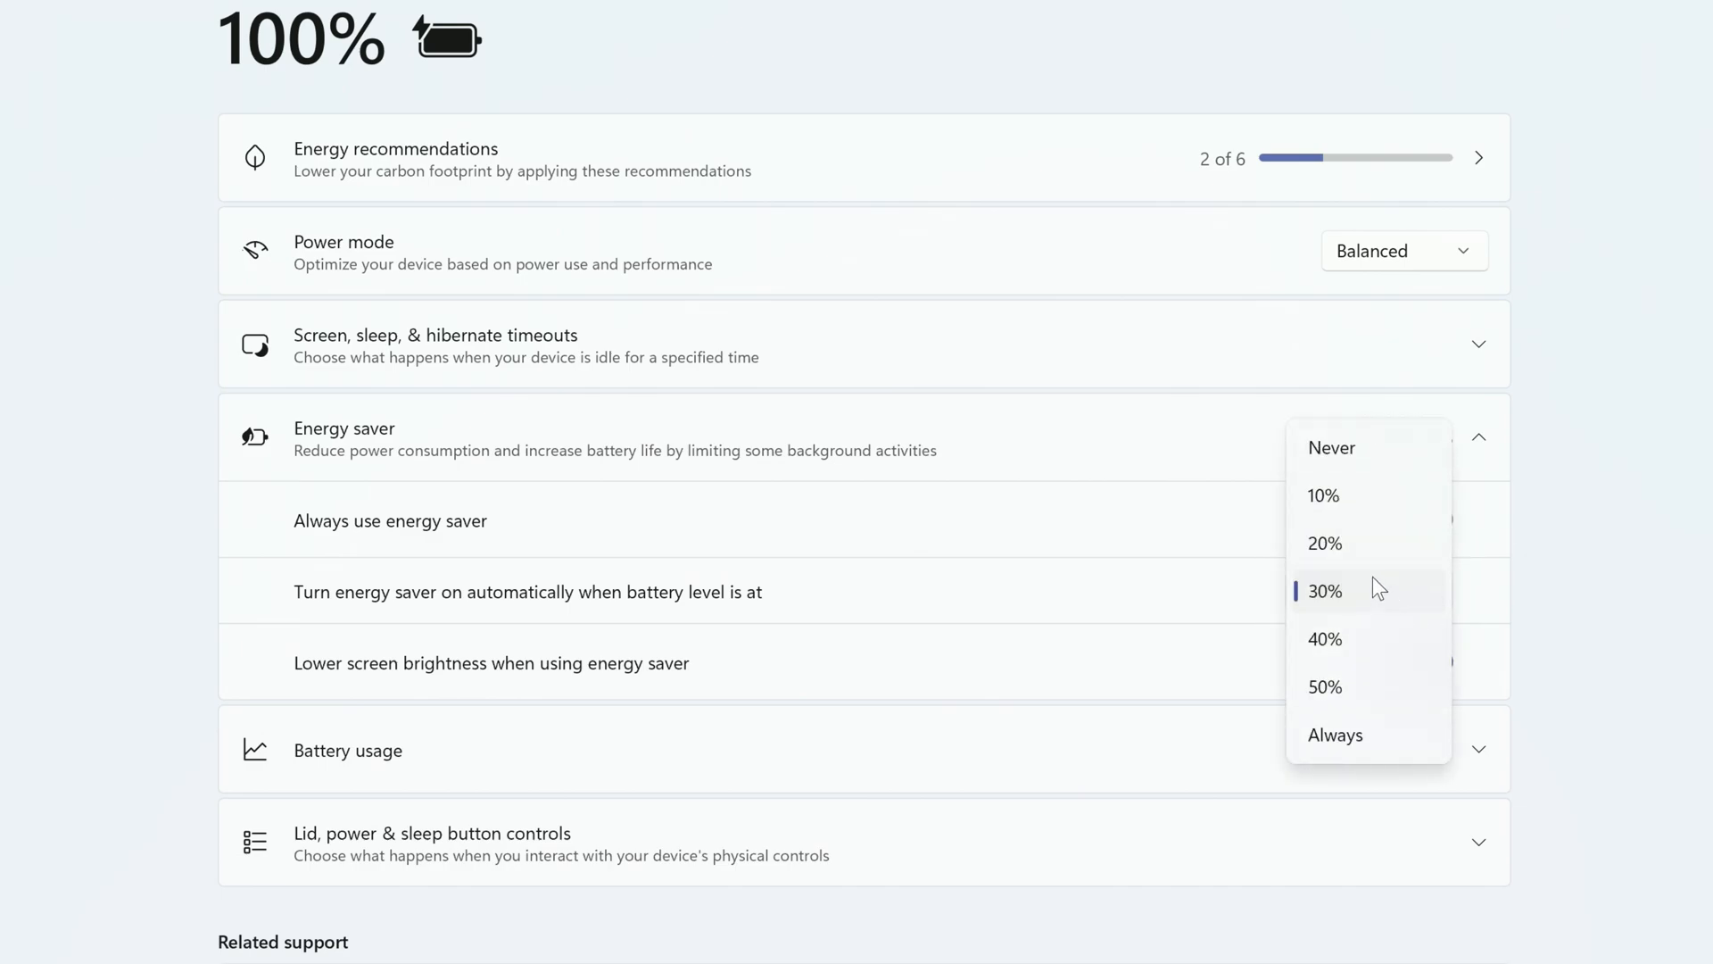
{"action": "left_click", "coordinate": [1324, 543]}
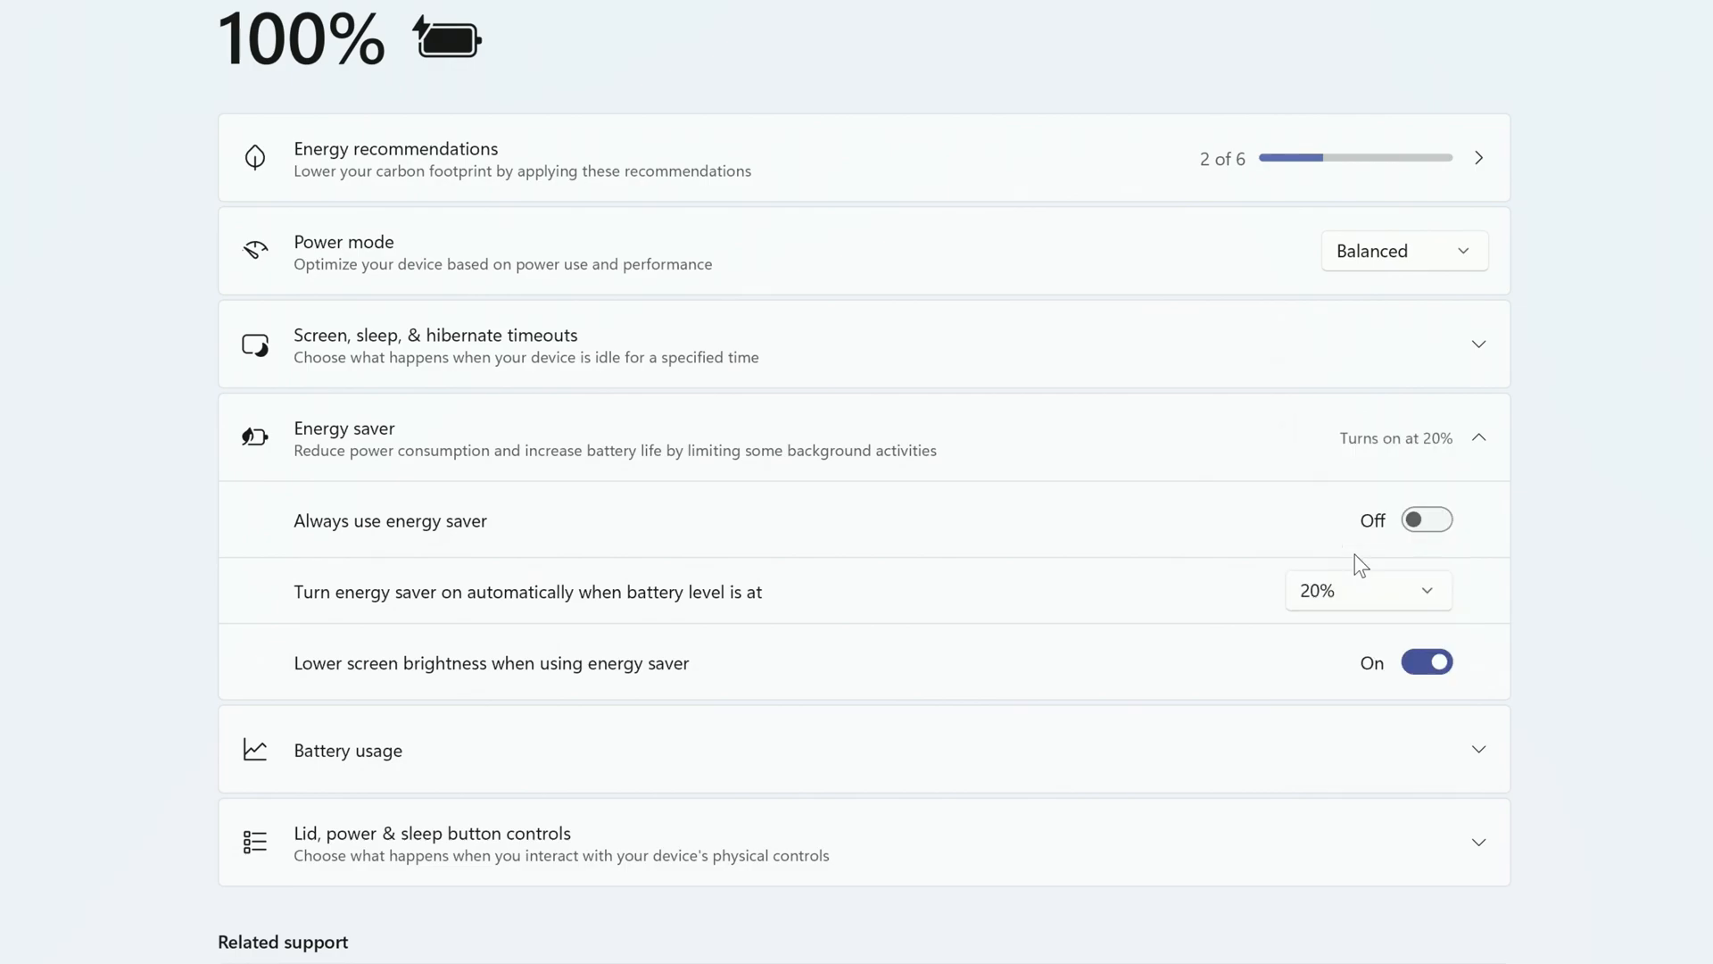